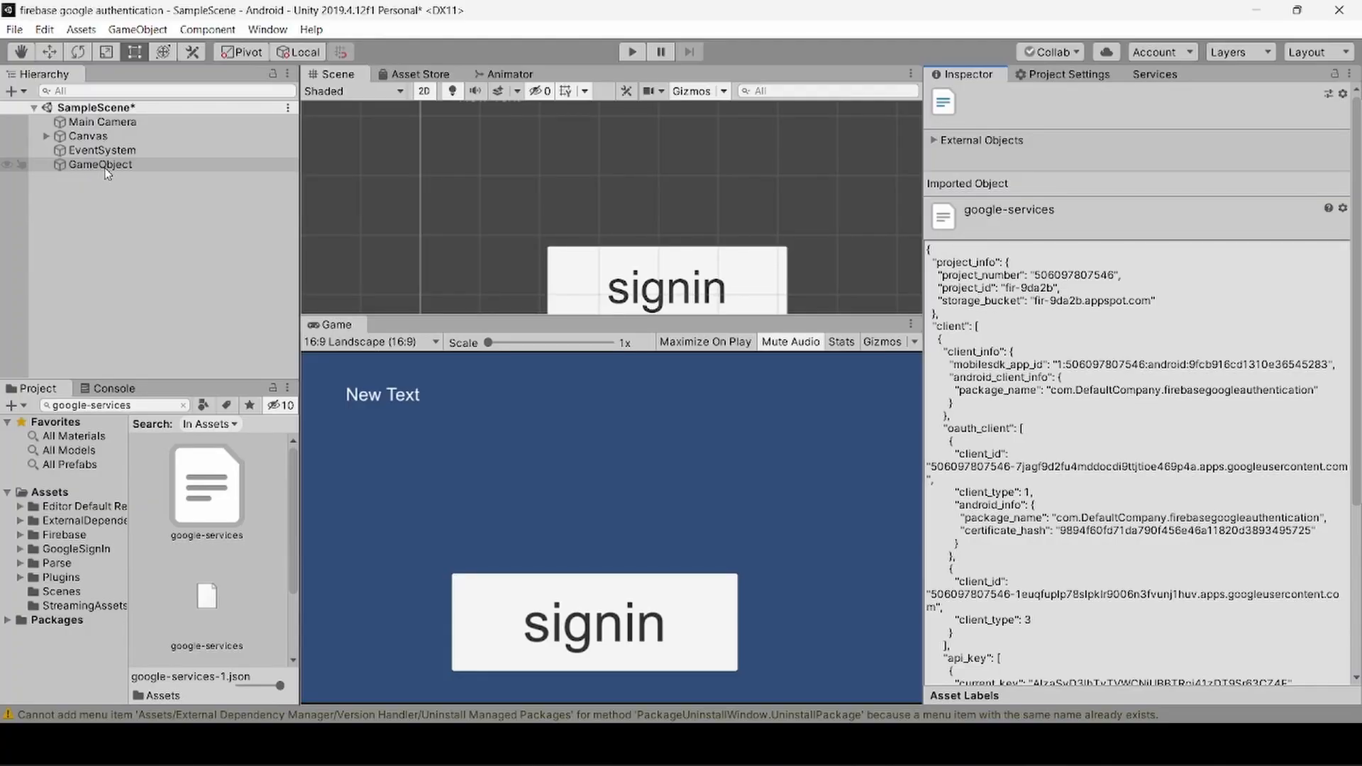
Step: Select the GameObject that carries the Google sign-in script in the Hierarchy
click(102, 164)
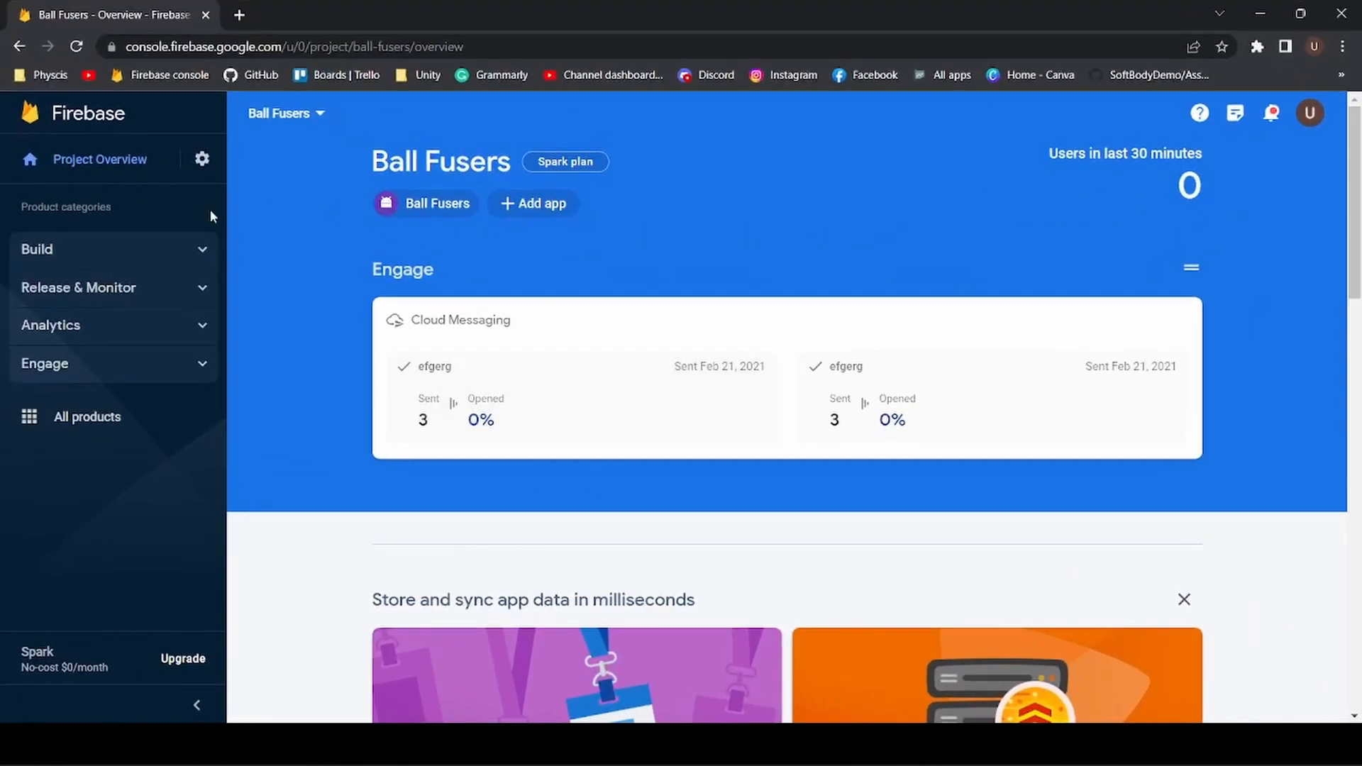
mouse_move(183, 275)
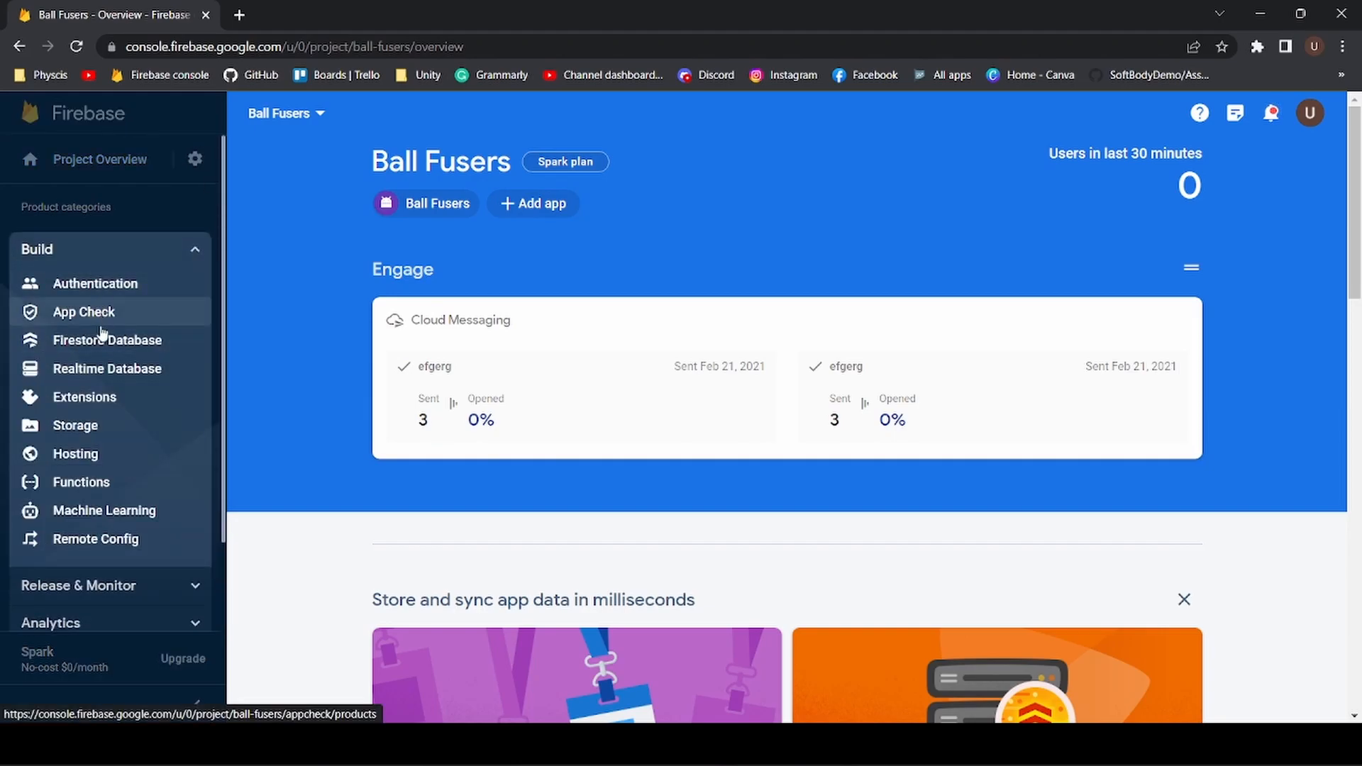
Step: Navigate to Authentication's sign-in providers and bring up the Google provider settings
click(95, 284)
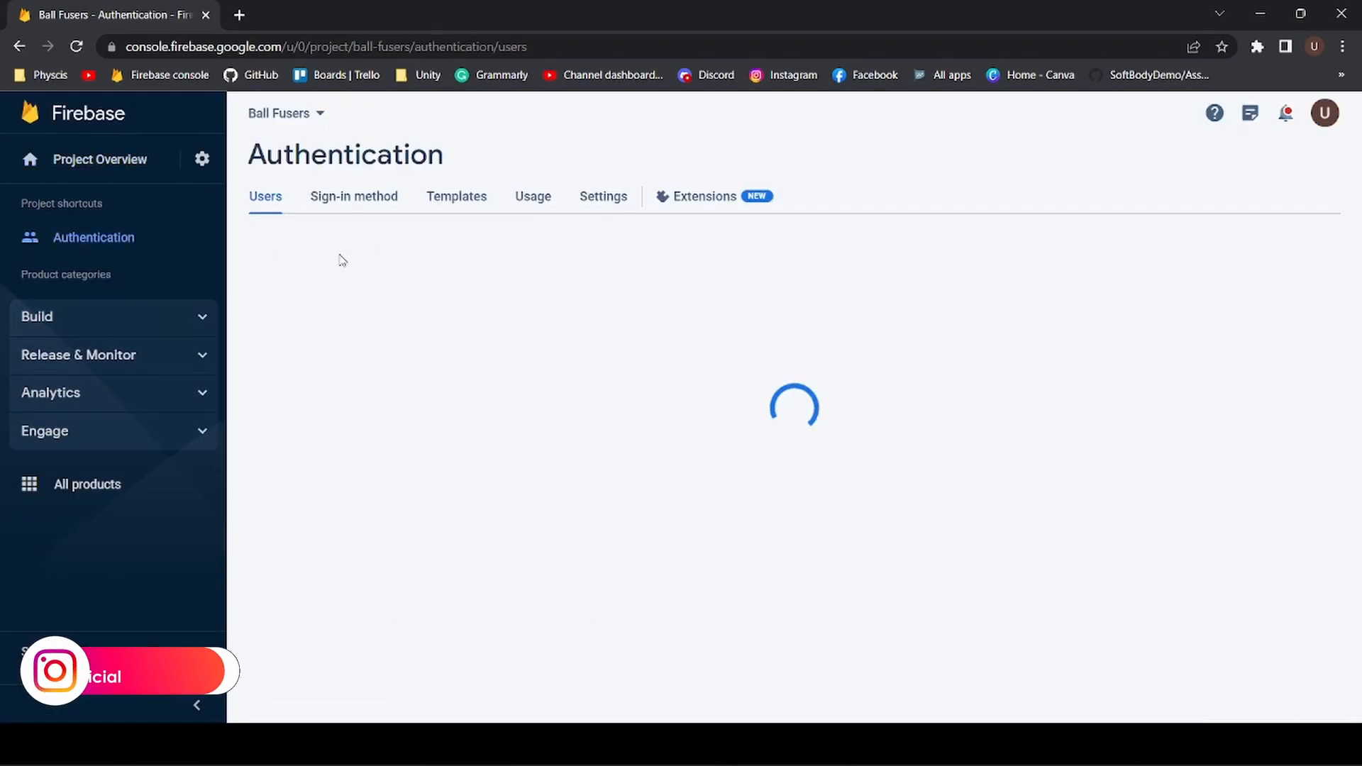
click(355, 195)
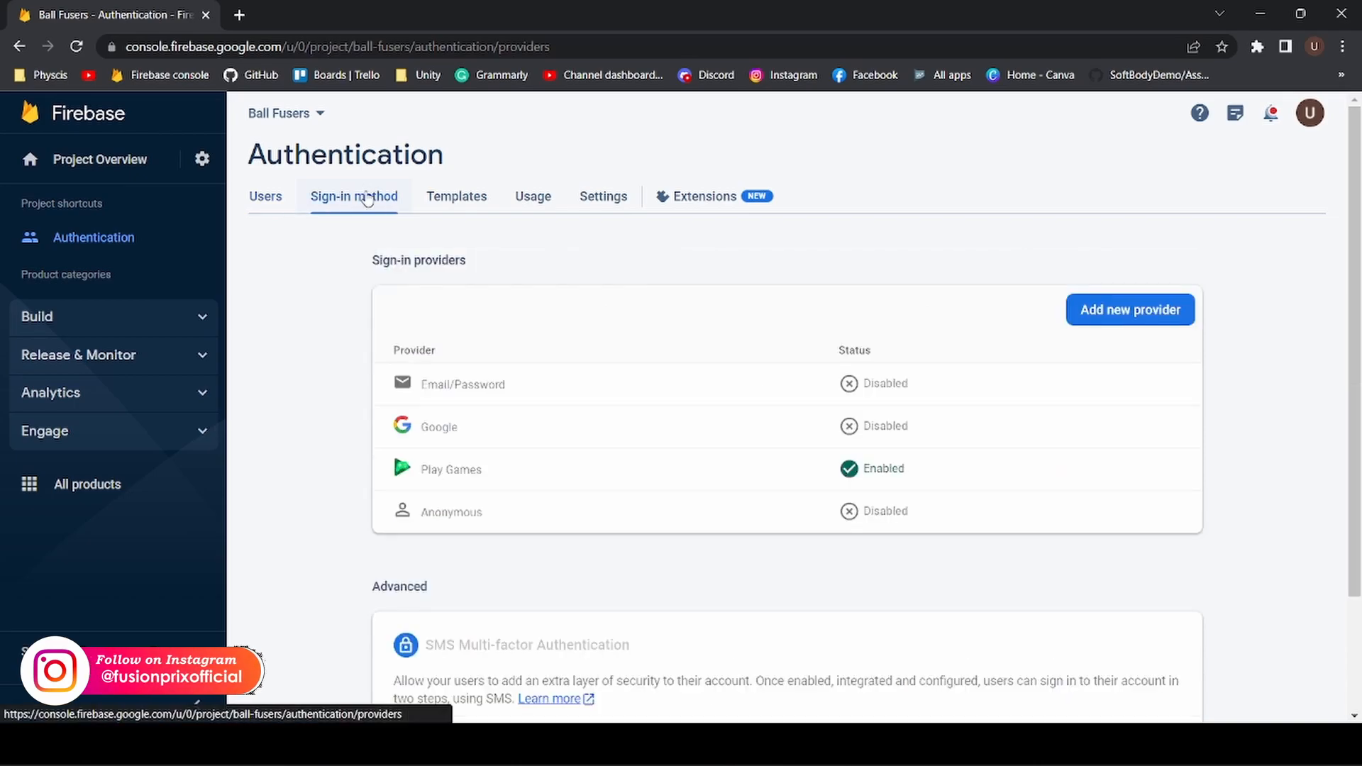
click(438, 426)
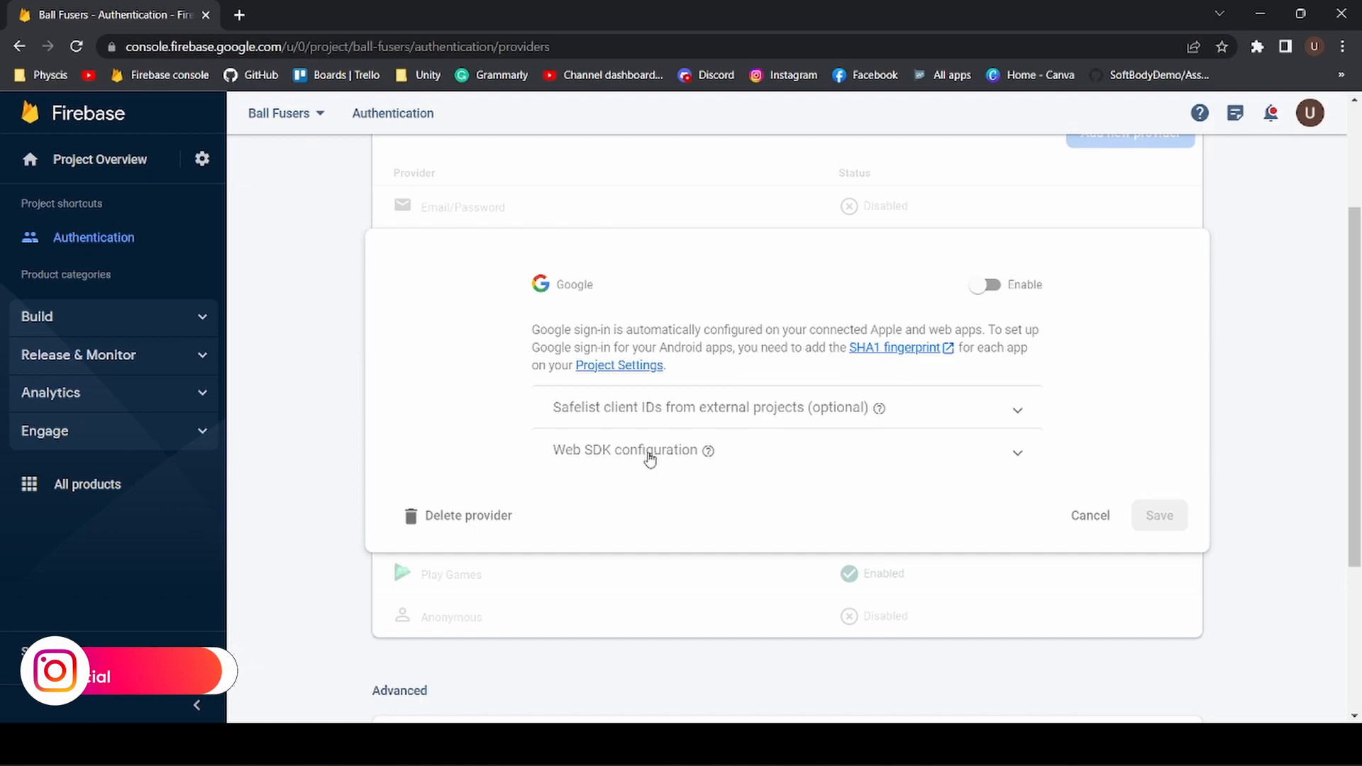
Step: Expand Web SDK configuration to copy the web client ID, then cancel out of the provider settings
click(624, 450)
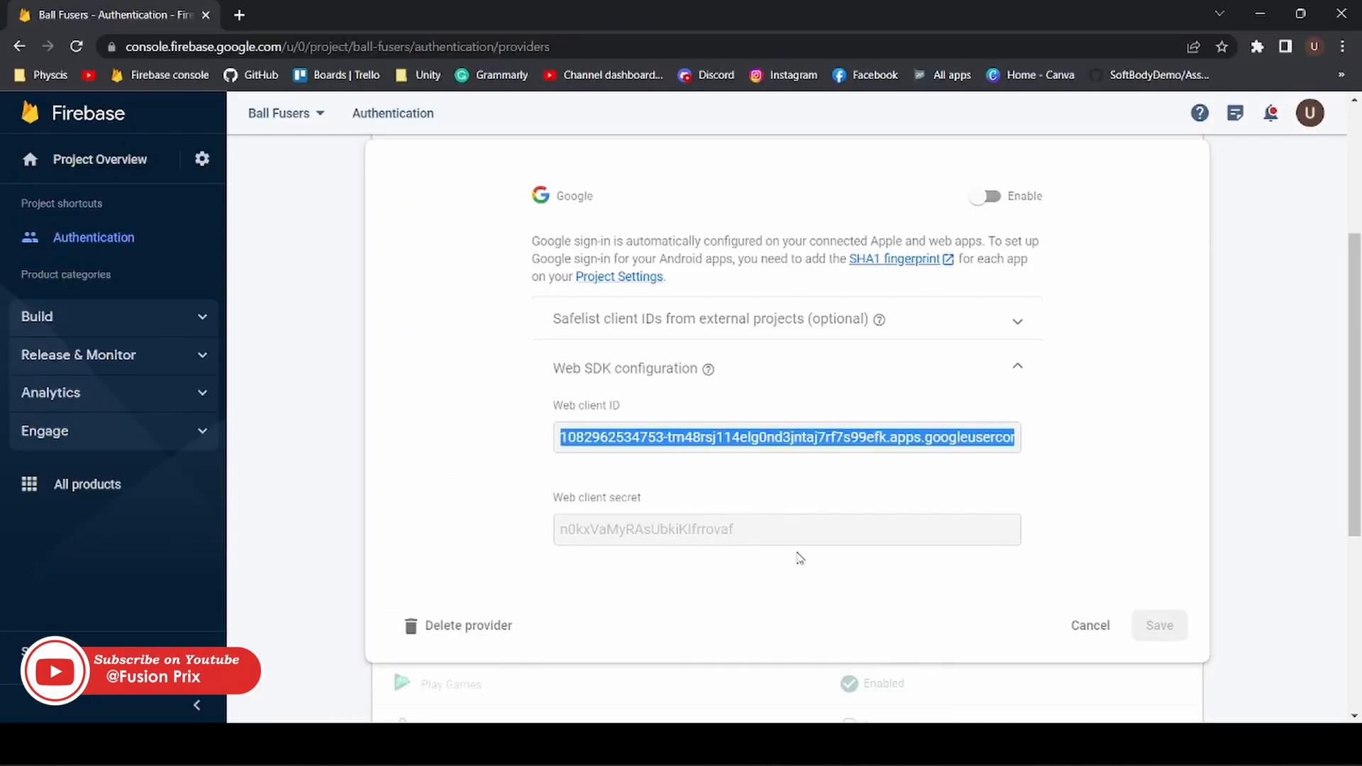
click(1089, 625)
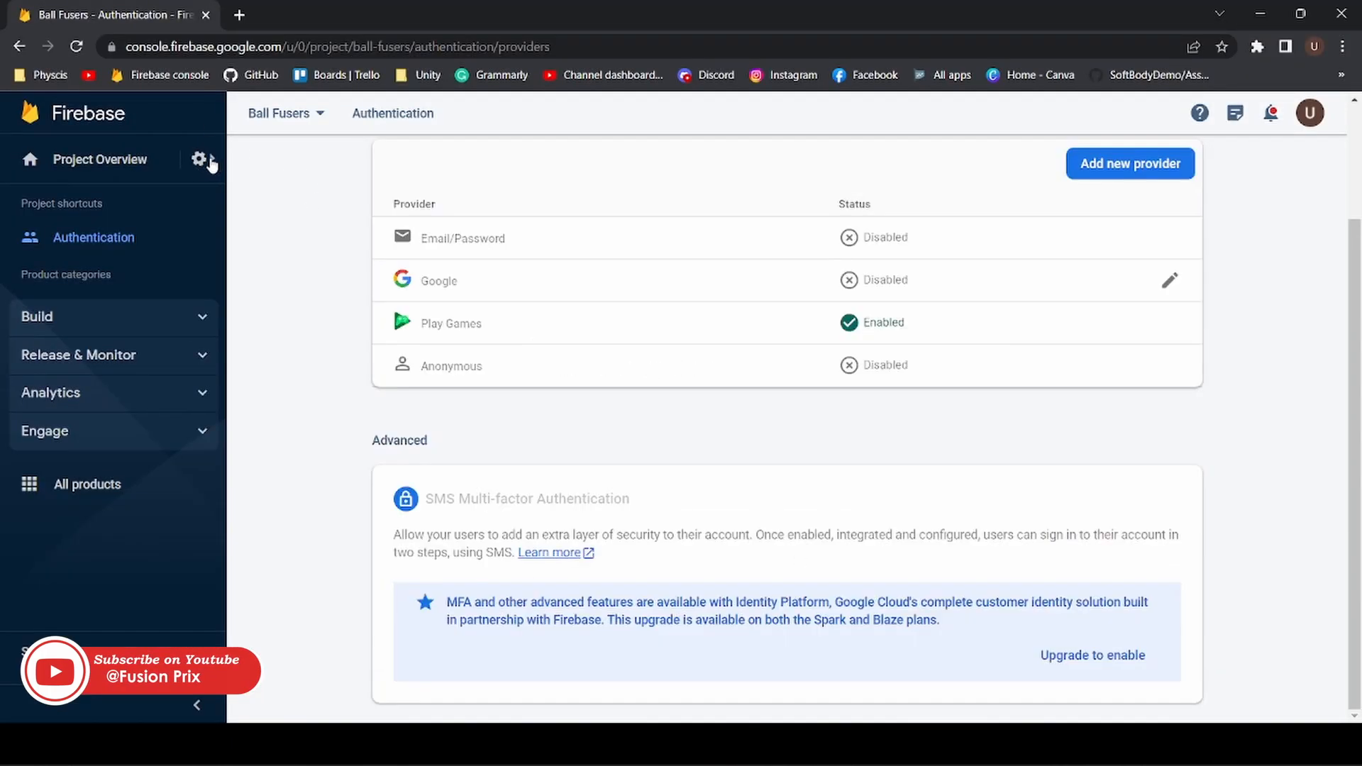
Step: Show Project settings and scroll to the Android app's SHA certificate fingerprints list
click(201, 158)
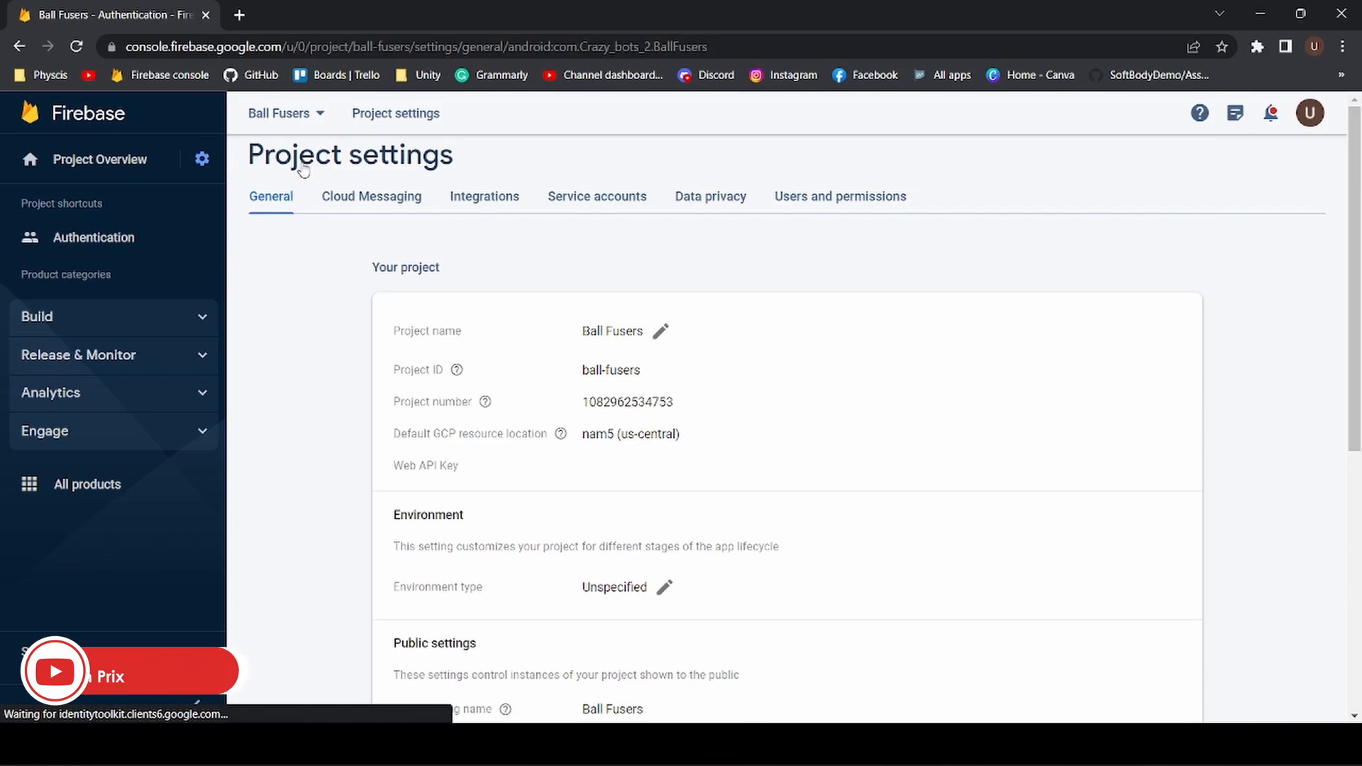
scroll(down, 3)
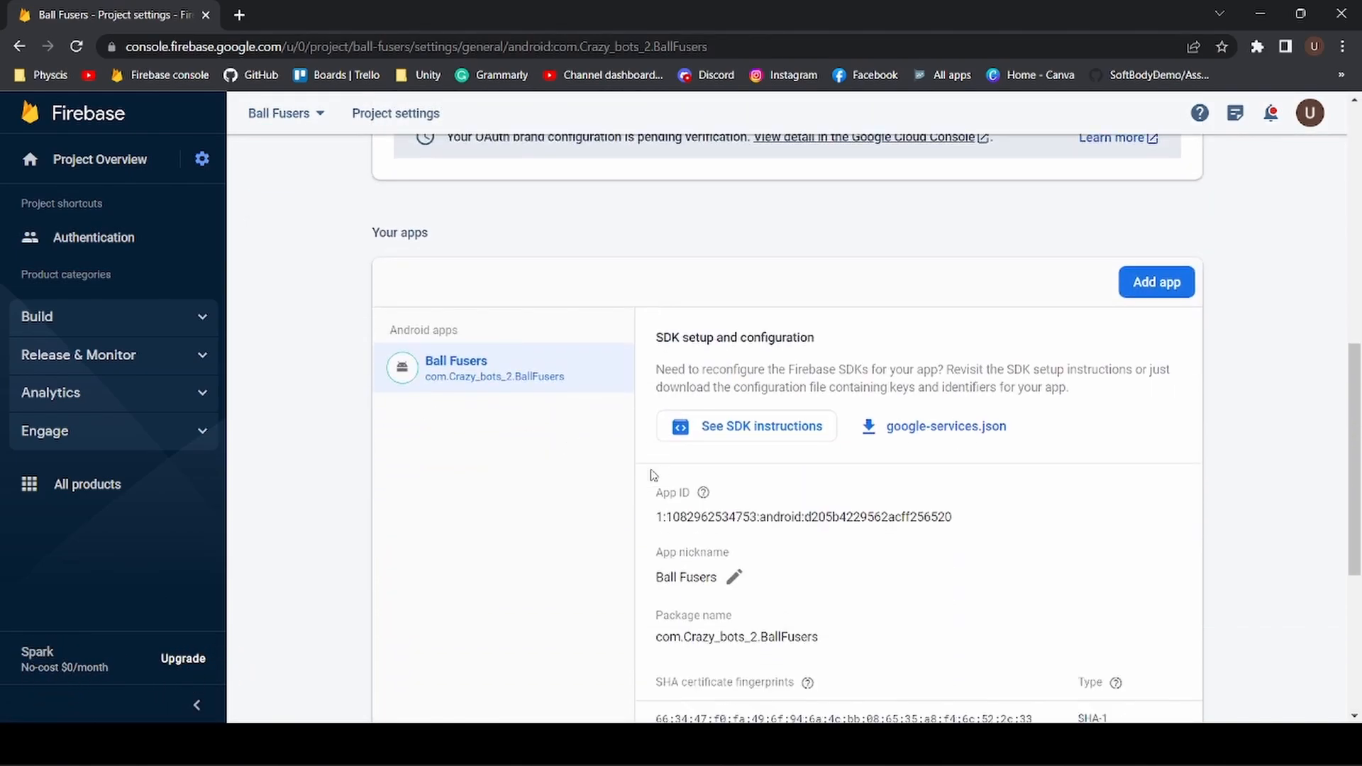
scroll(down, 3)
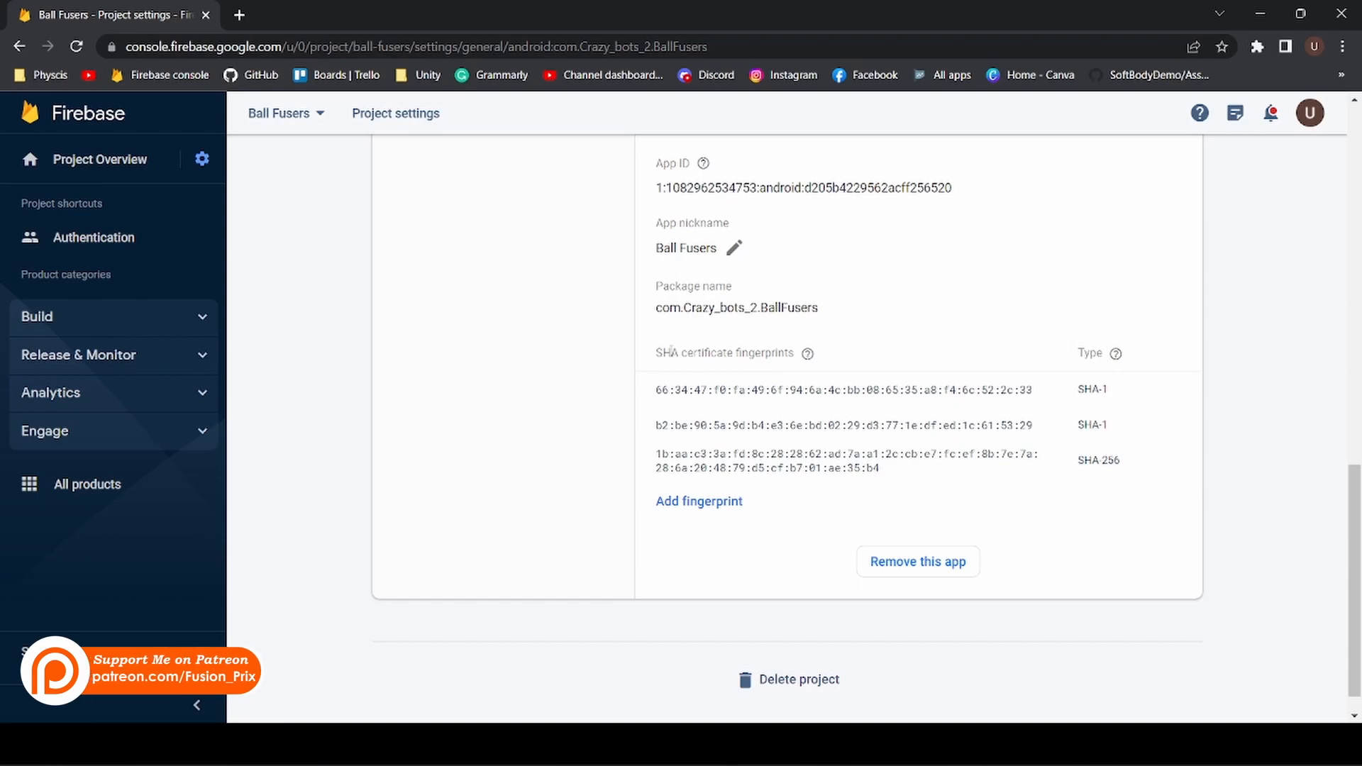
mouse_move(754, 371)
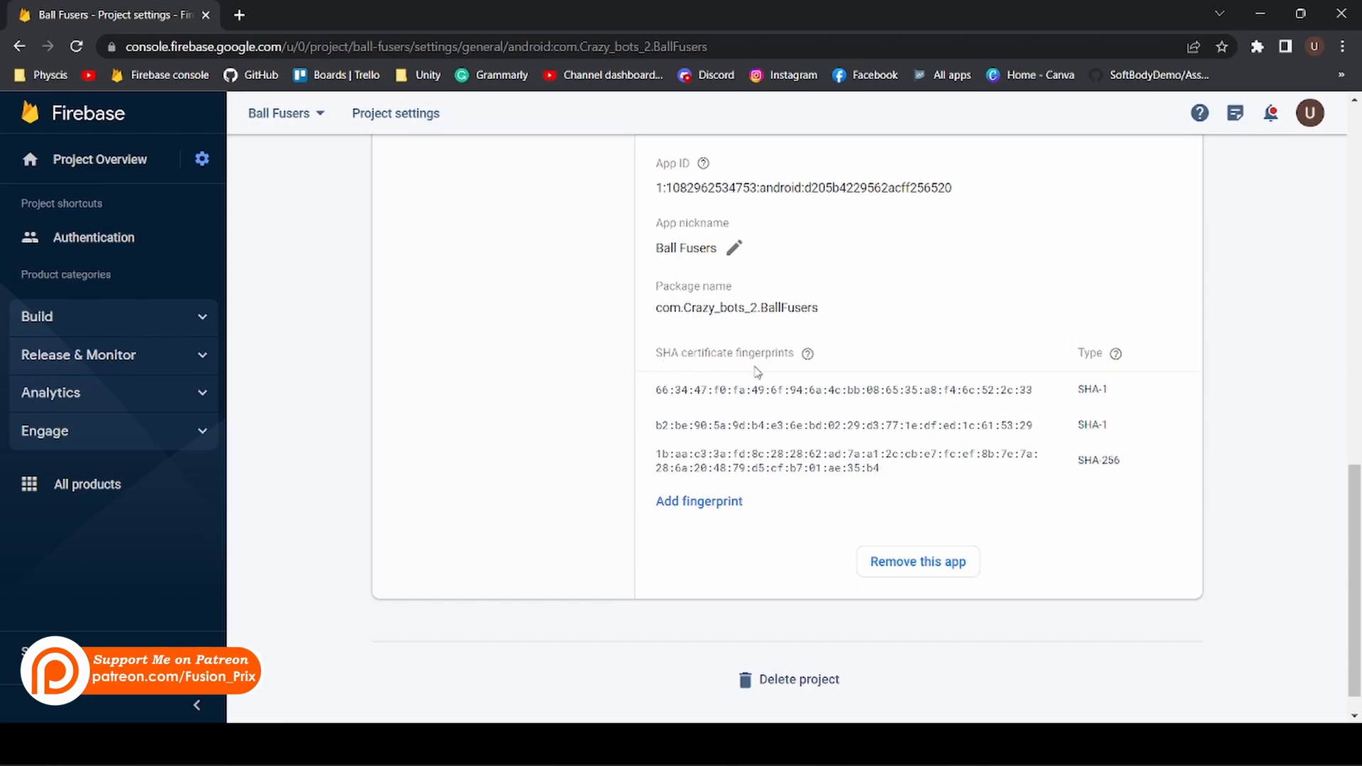
mouse_move(704, 410)
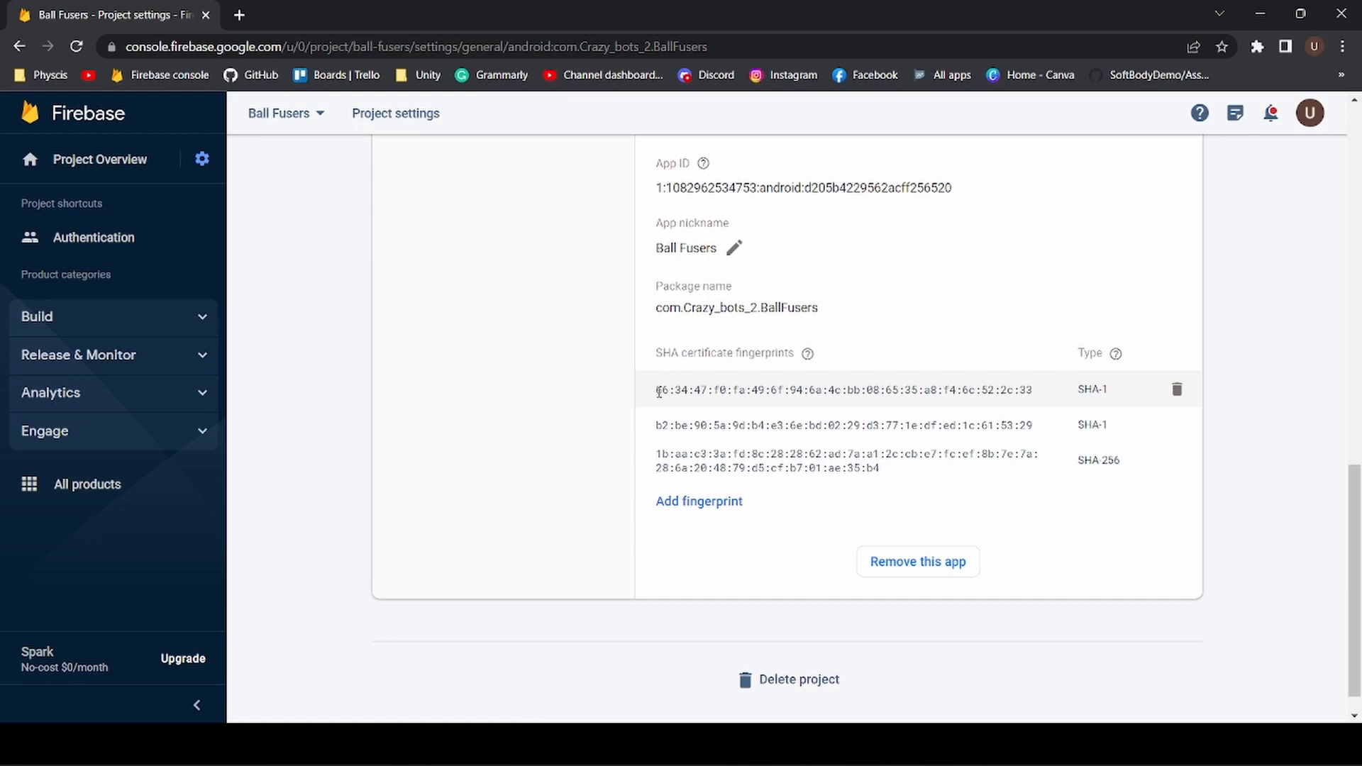
mouse_move(706, 307)
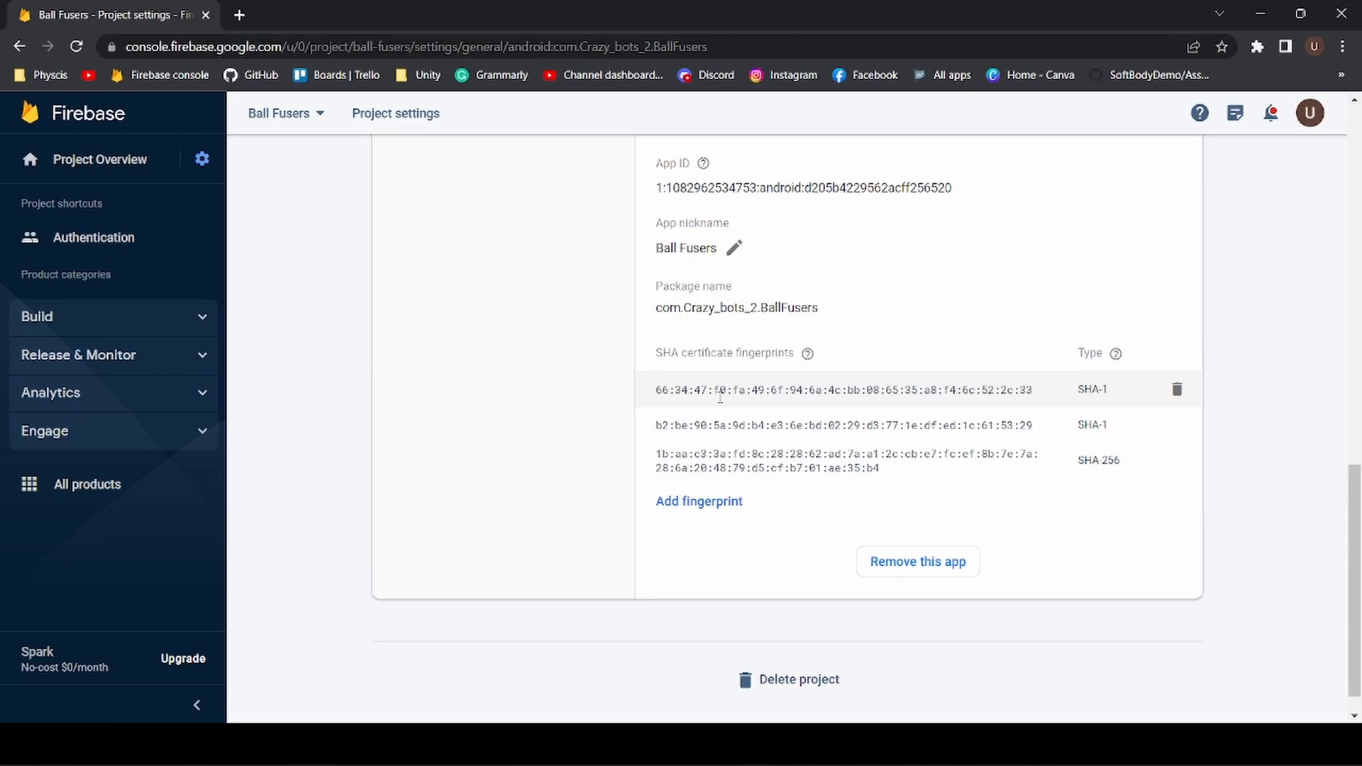
mouse_move(738, 391)
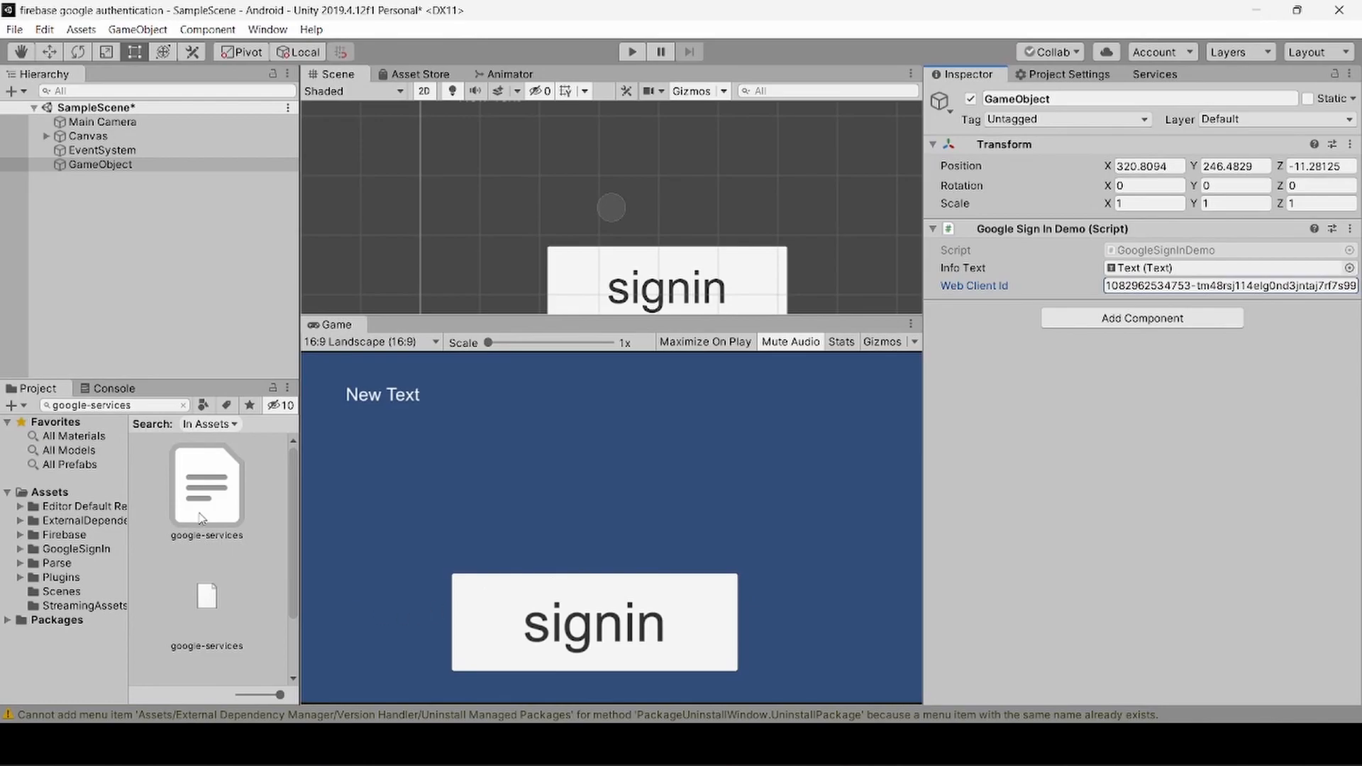
Step: Select the google-services.json asset in the Project window to verify its name and details
click(207, 485)
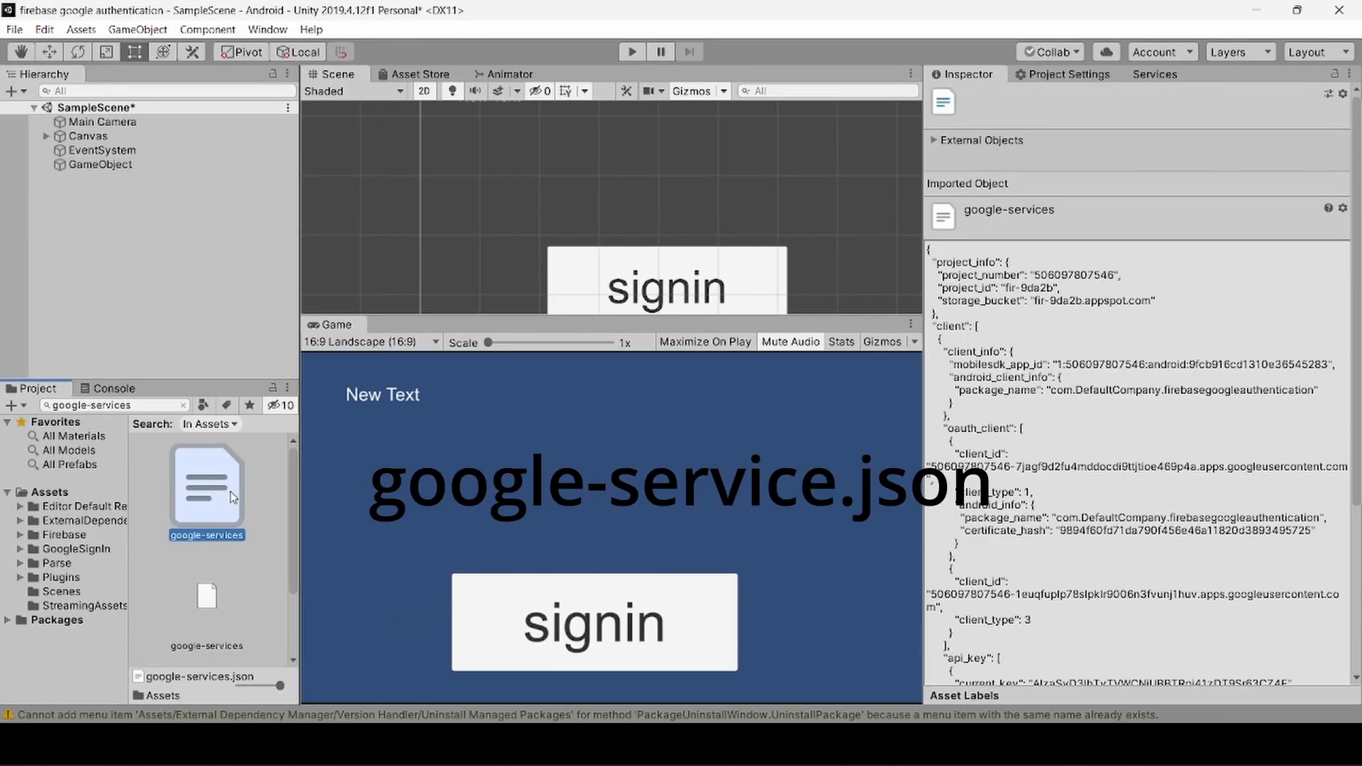
mouse_move(199, 524)
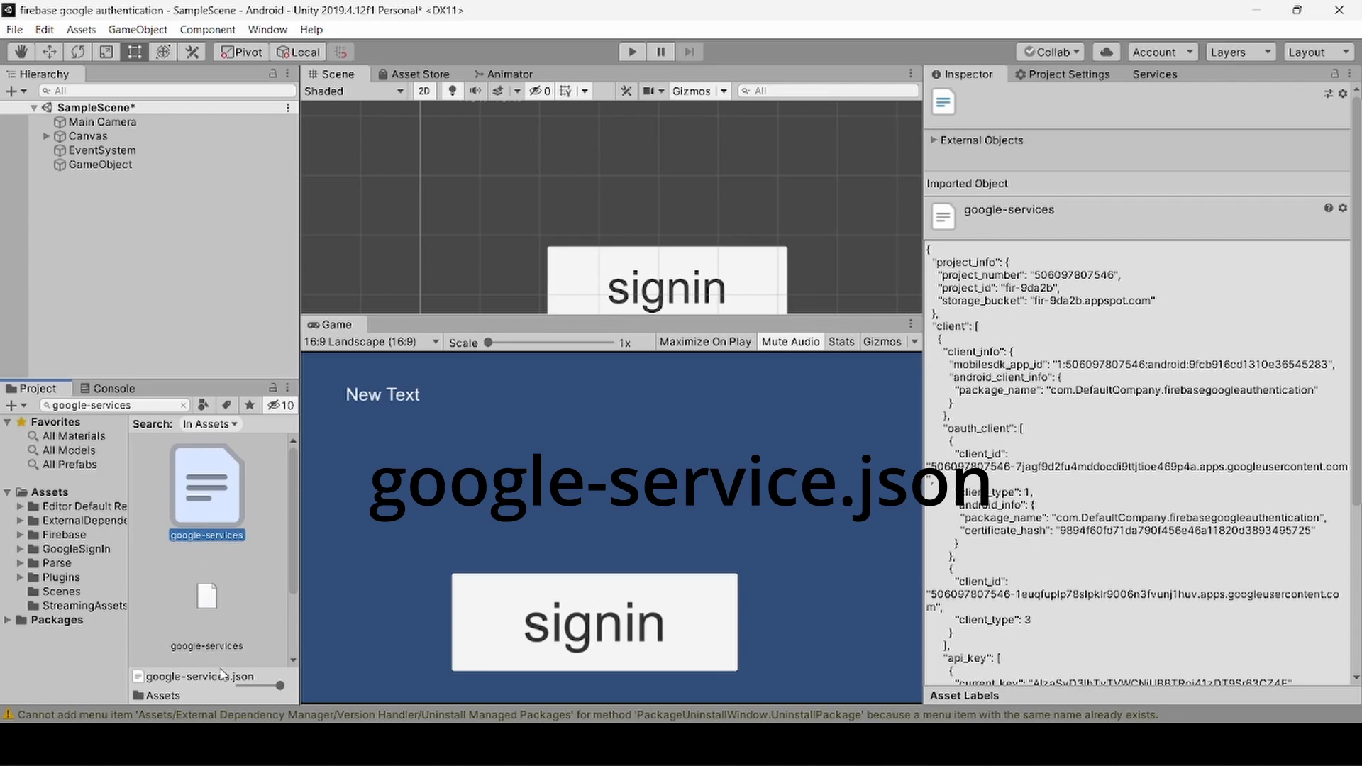
mouse_move(226, 511)
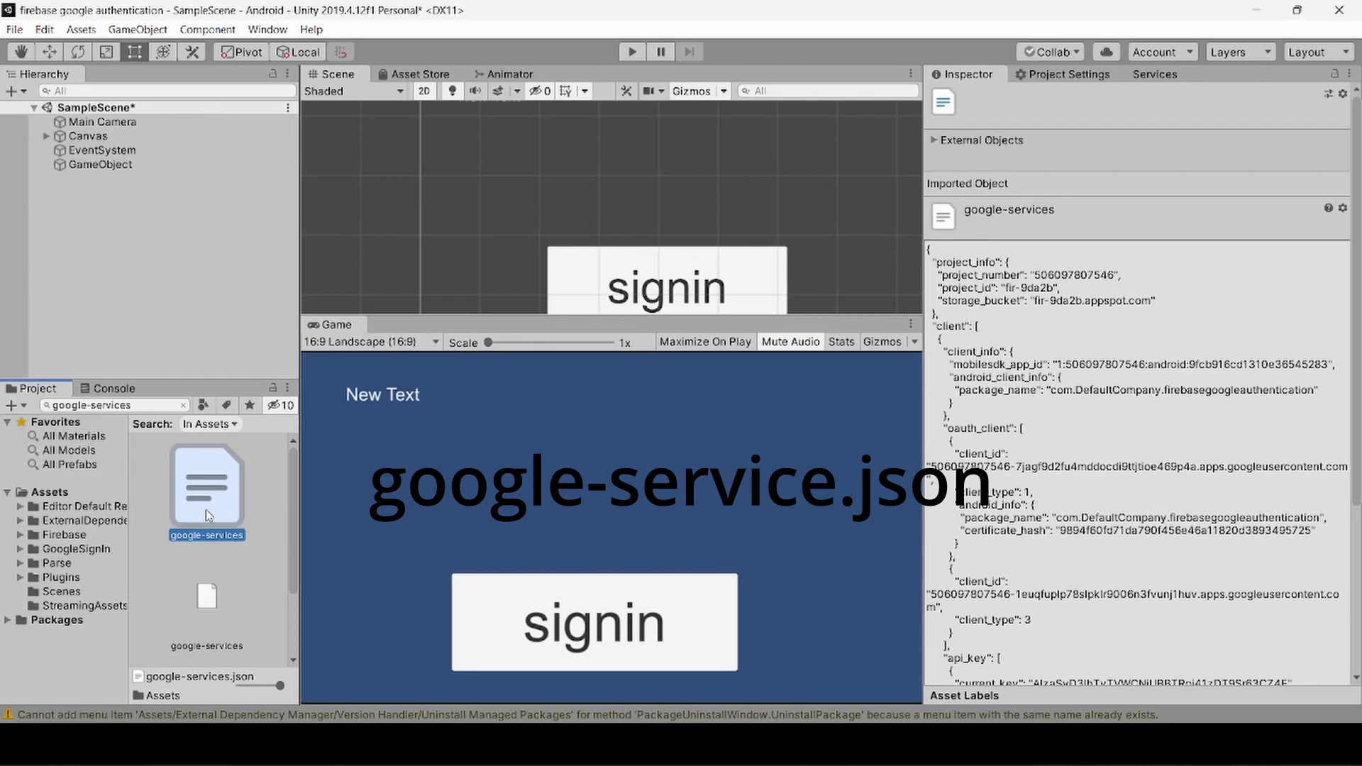
mouse_move(296, 516)
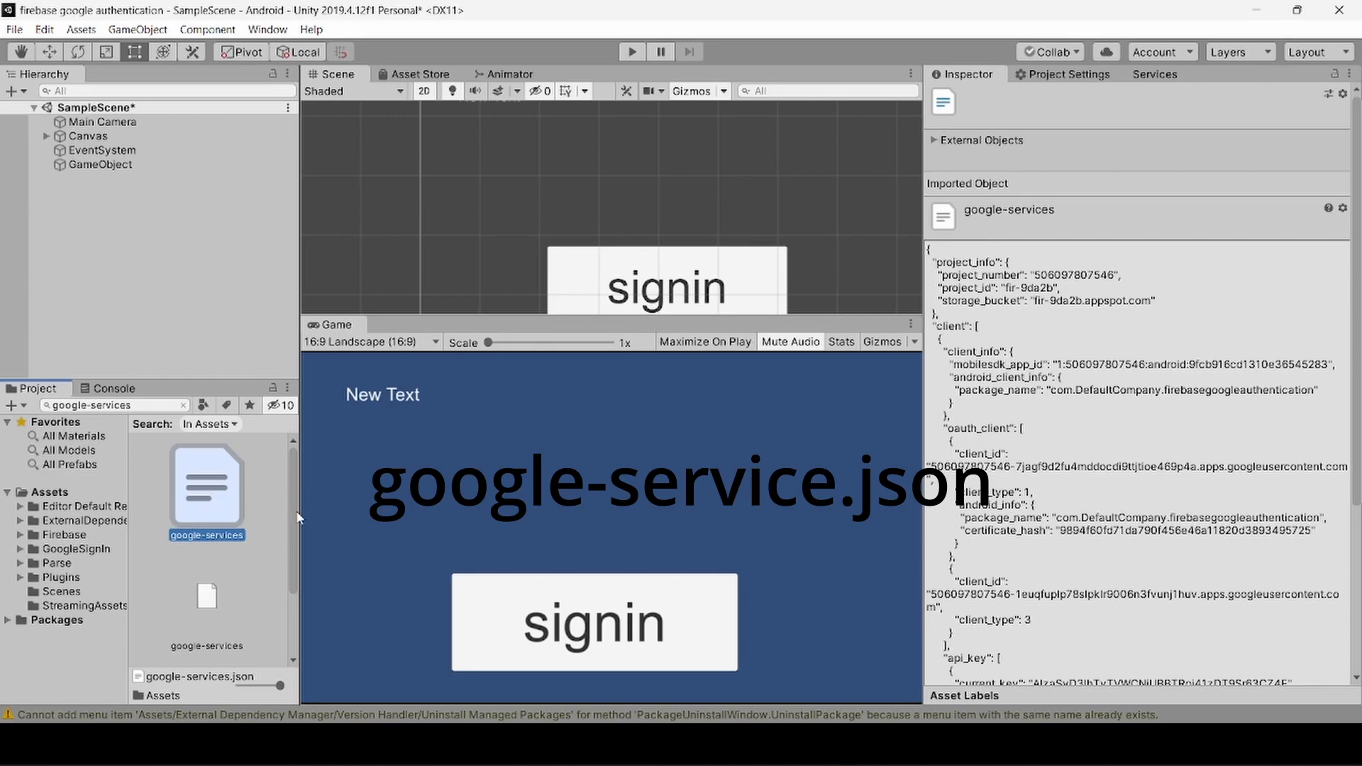